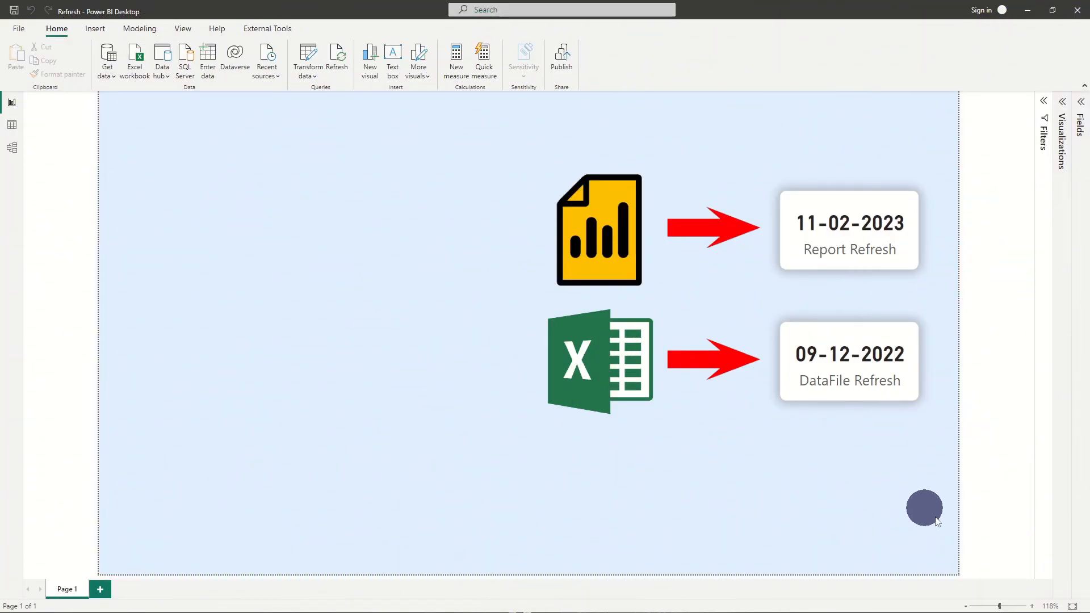
mouse_move(925, 297)
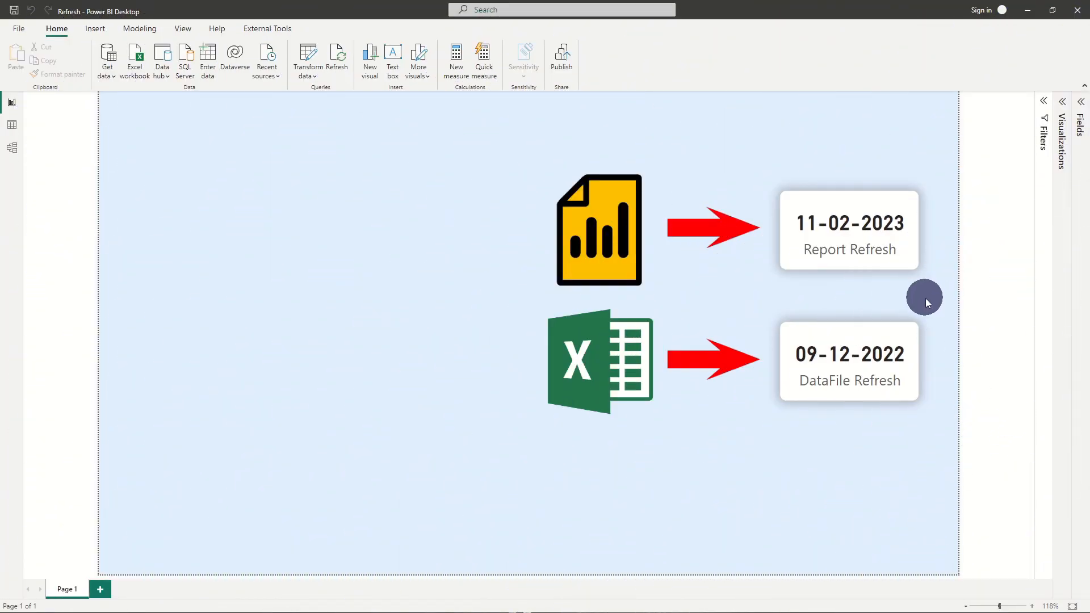
mouse_move(936, 300)
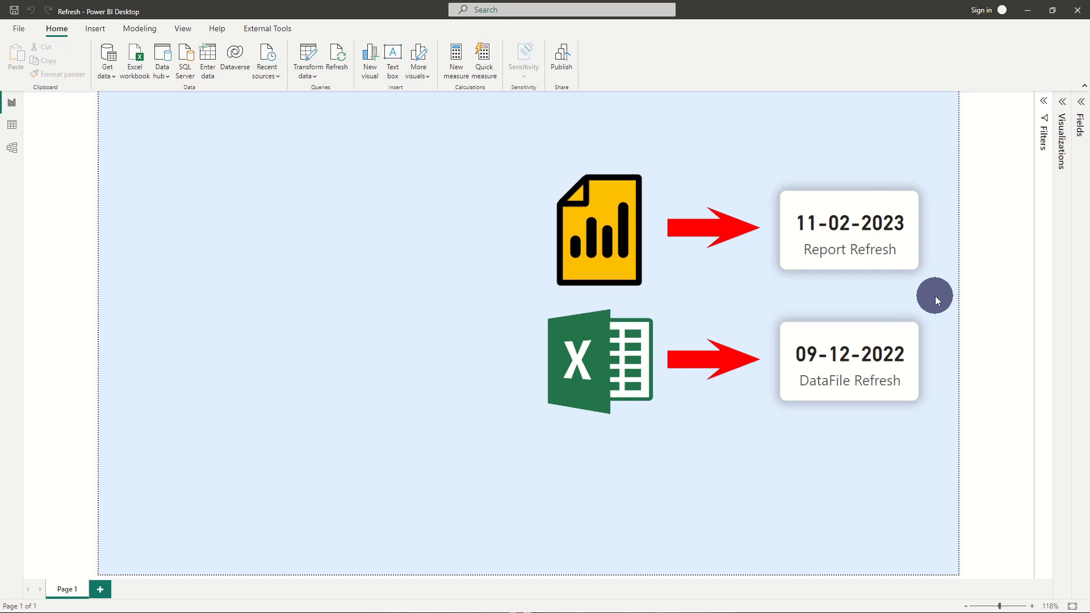
mouse_move(912, 282)
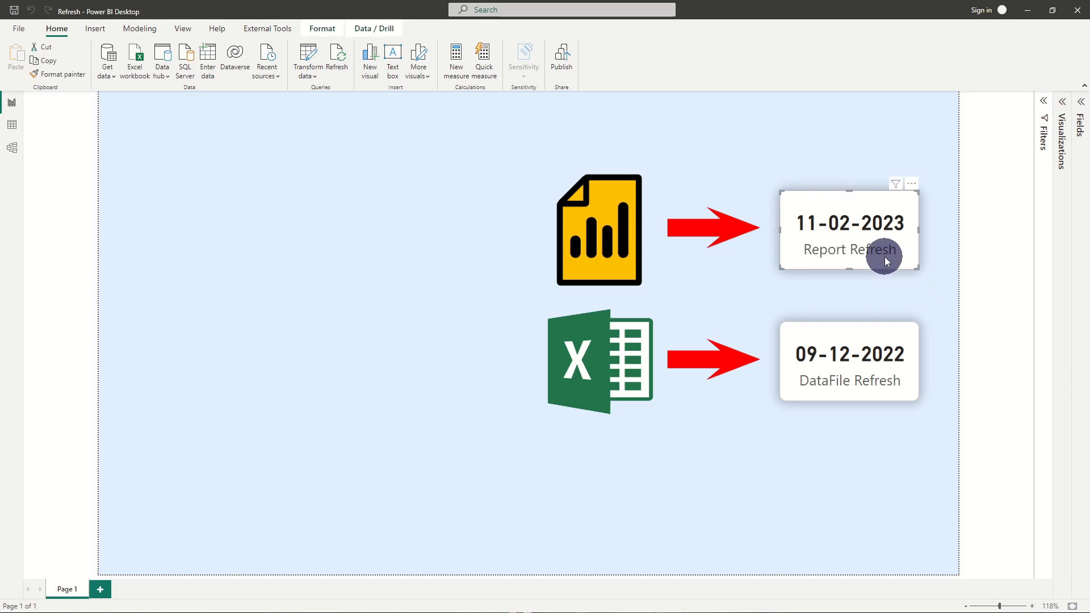
mouse_move(927, 303)
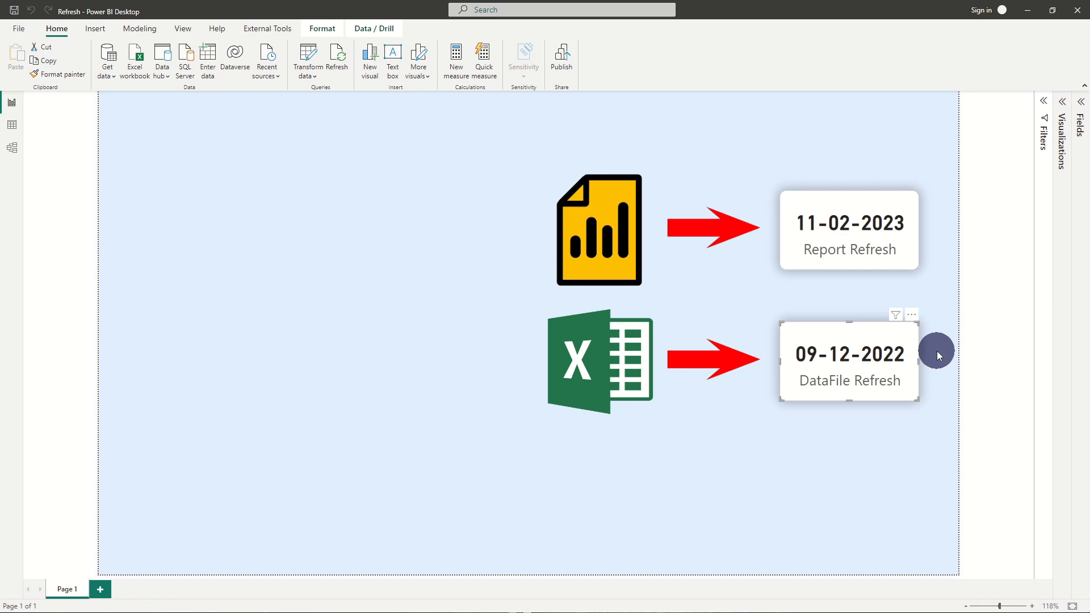
mouse_move(949, 348)
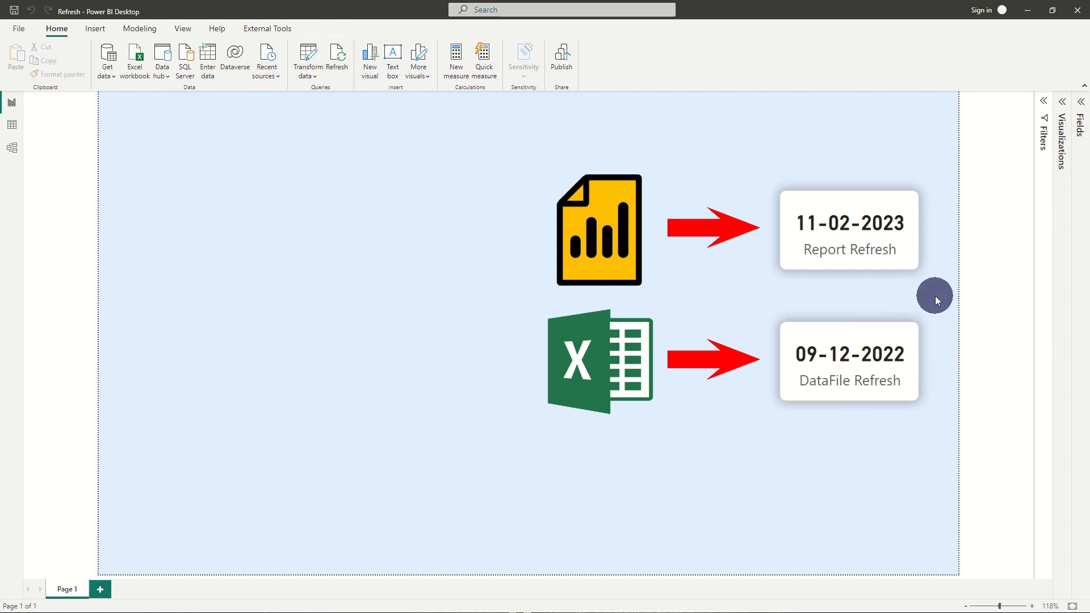
mouse_move(898, 272)
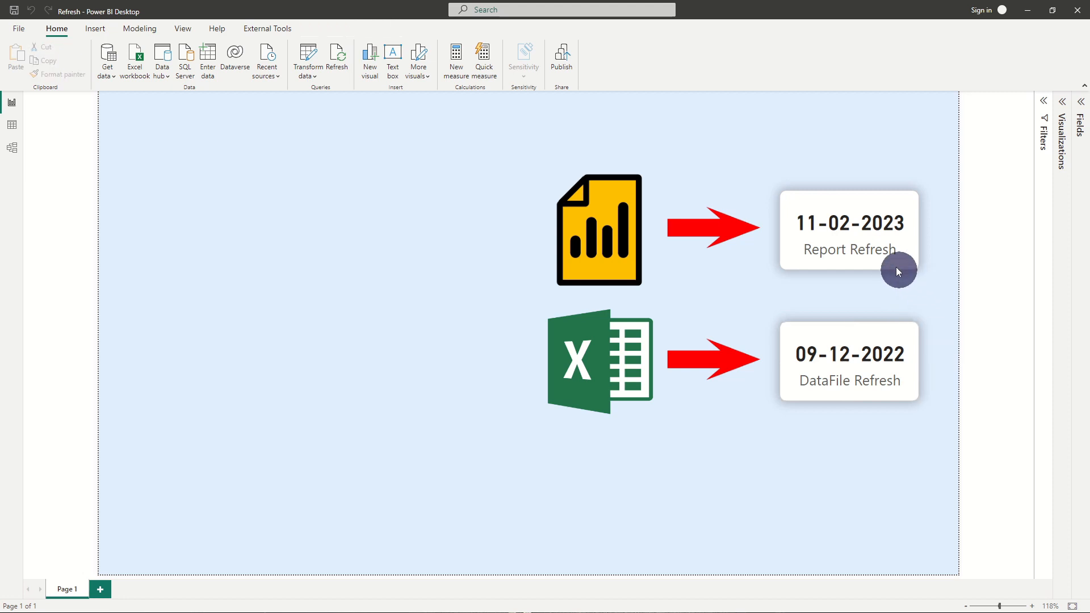
Point out both date cards, then create a new blank query in Power Query Editor
left_click(848, 230)
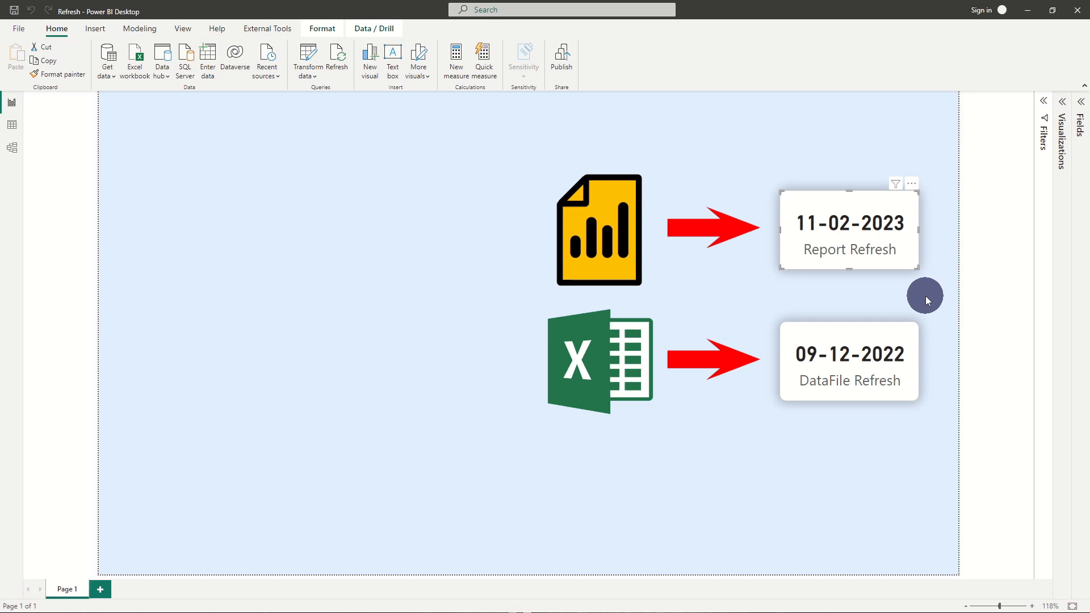
left_click(848, 361)
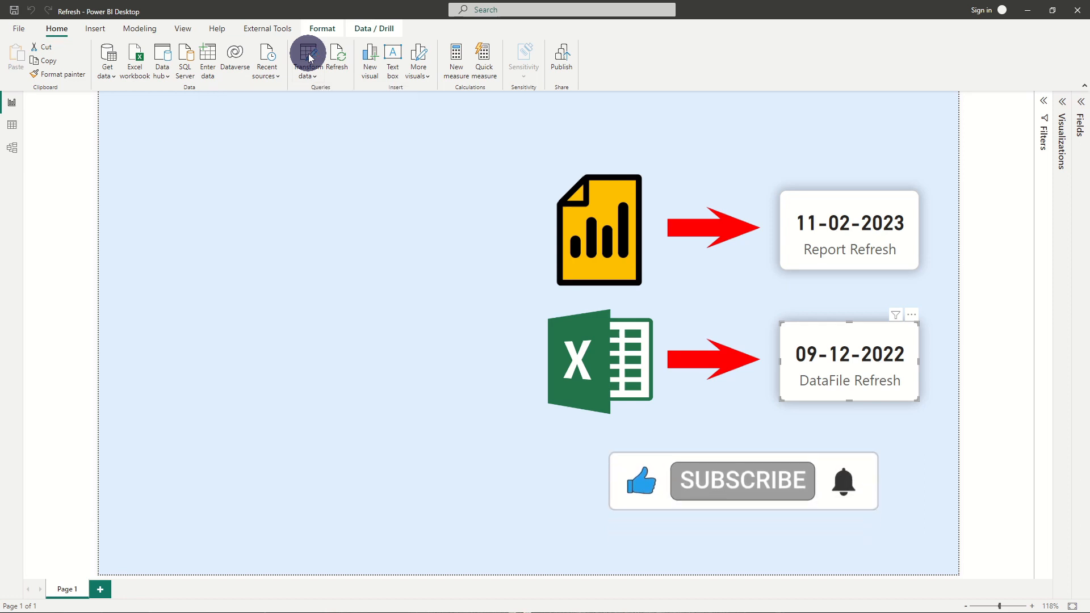
left_click(307, 58)
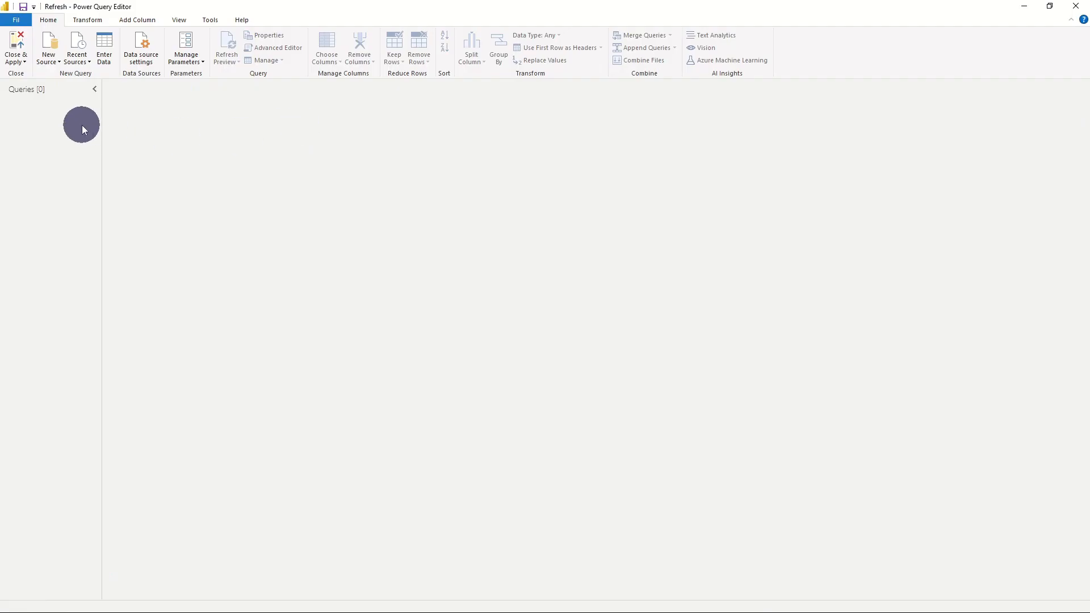
right_click(81, 129)
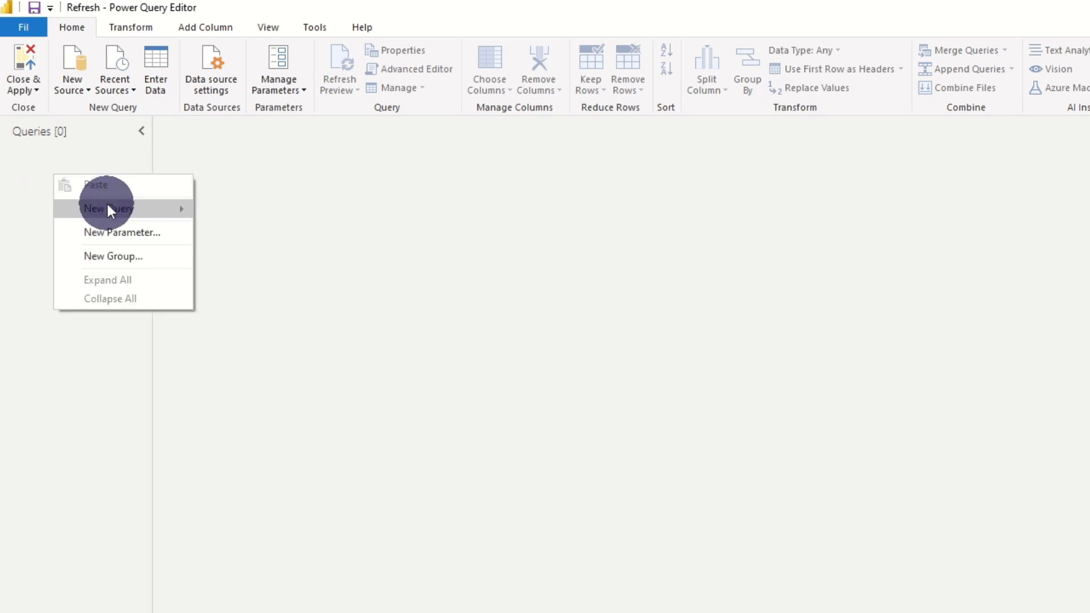
left_click(108, 209)
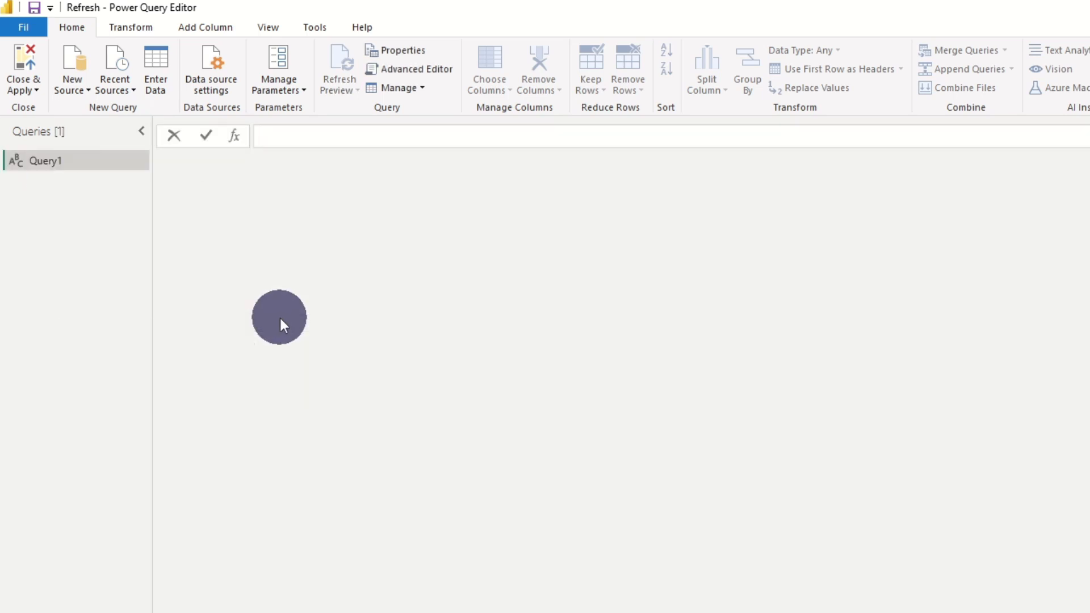
Build a one-row RefreshDate table from DateTime.LocalNow() using #table, typed as date
type("= #")
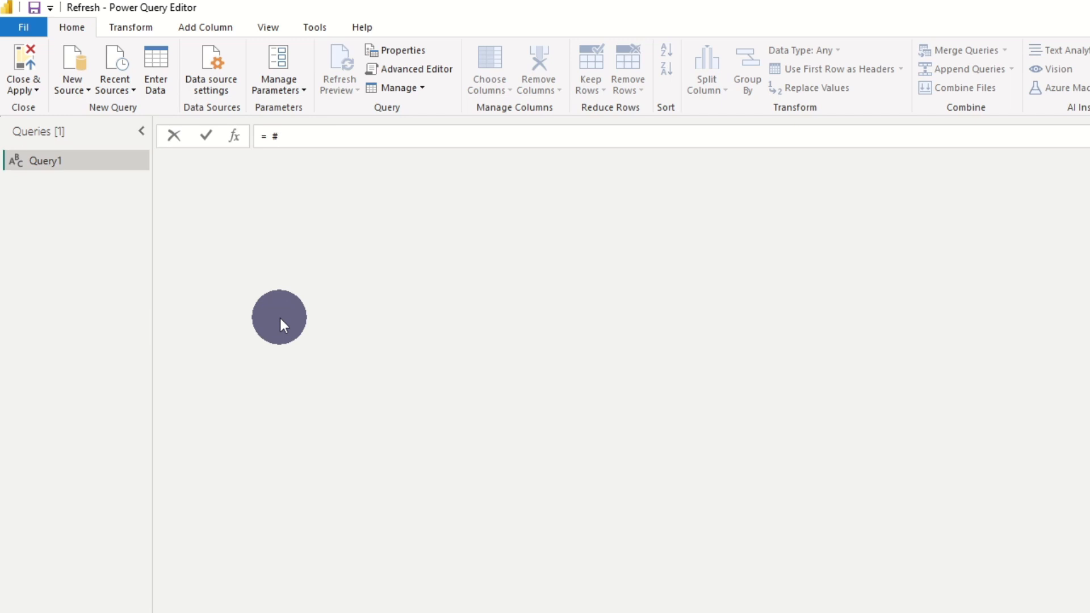
type("table")
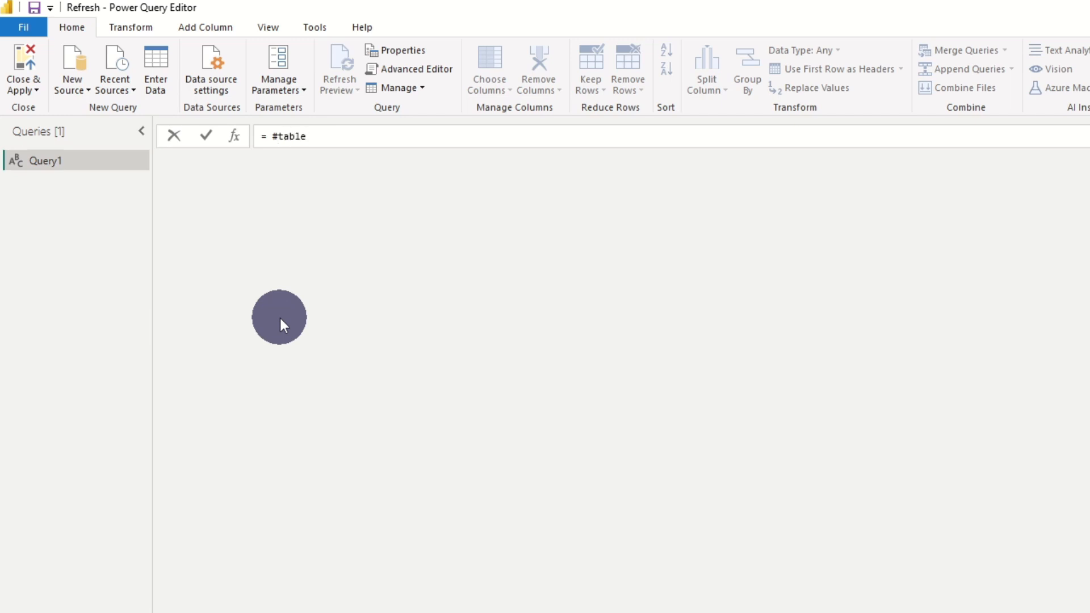
type("()")
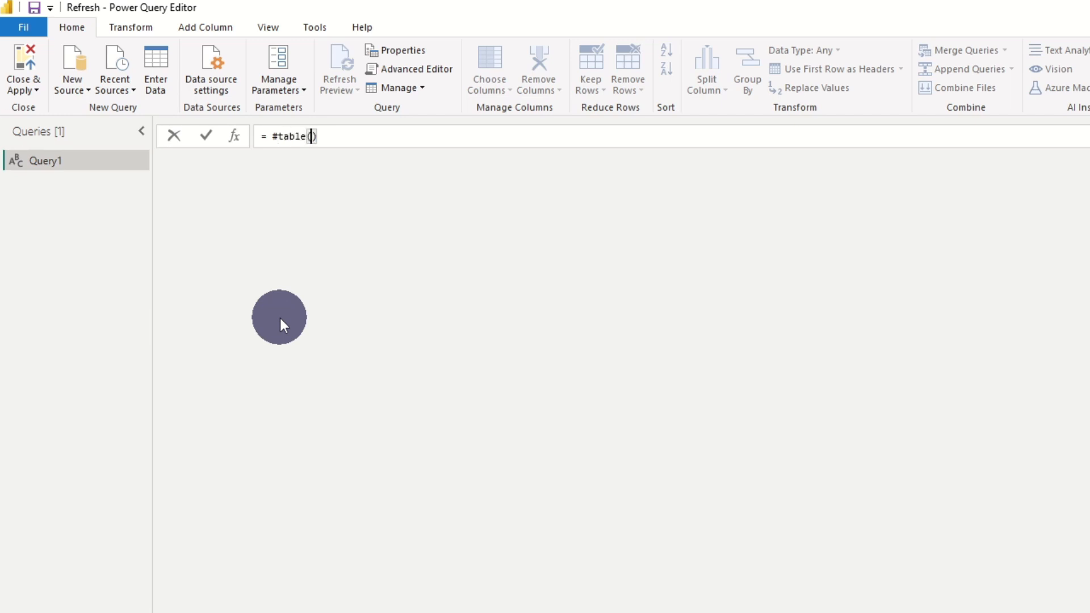
type("{\"Ref\"}")
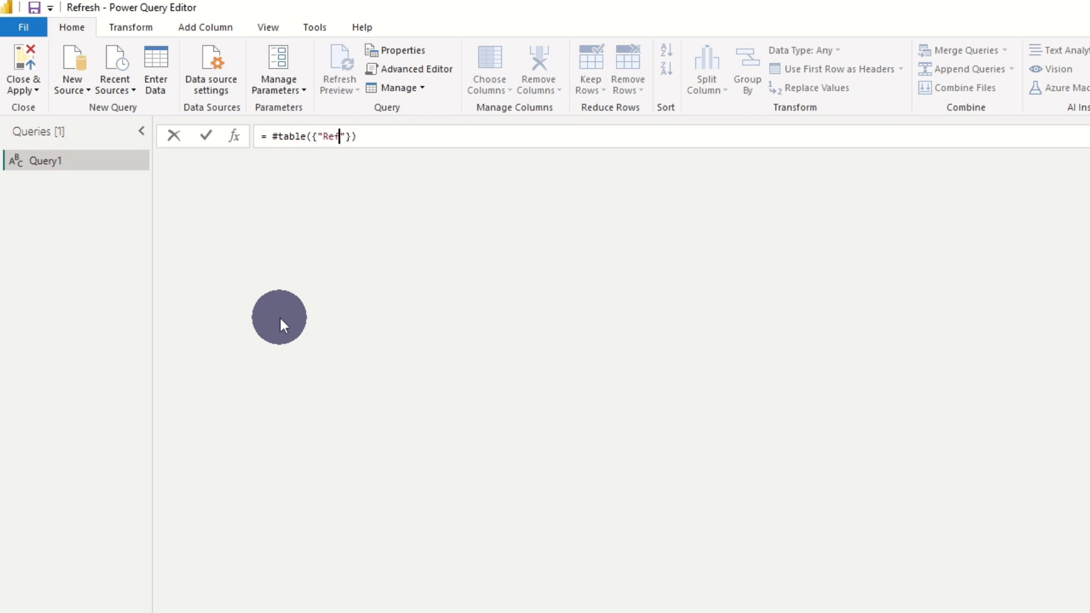
type("resh")
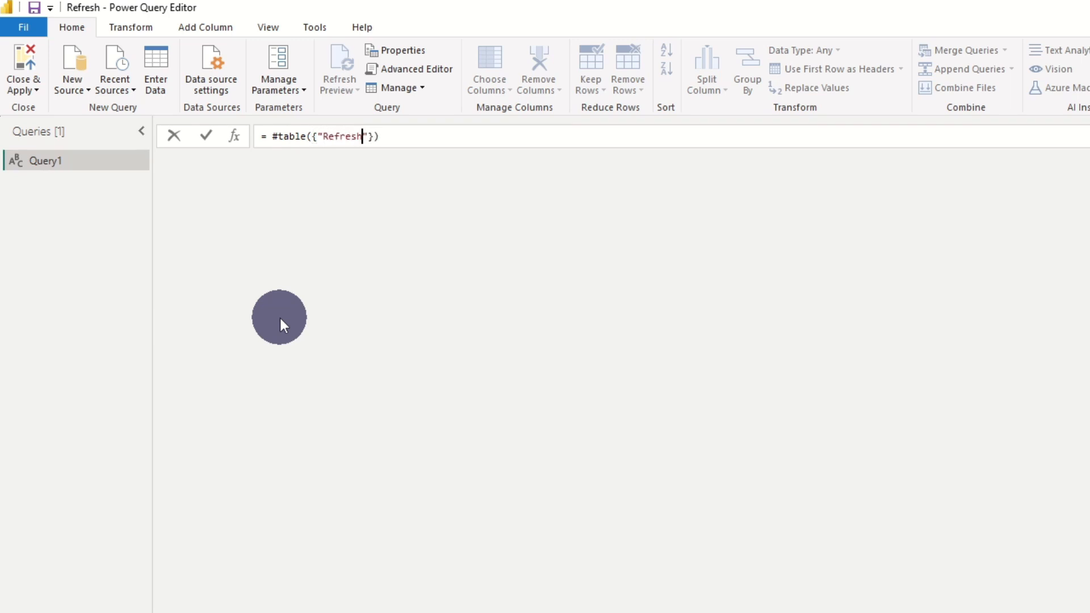
type("Date")
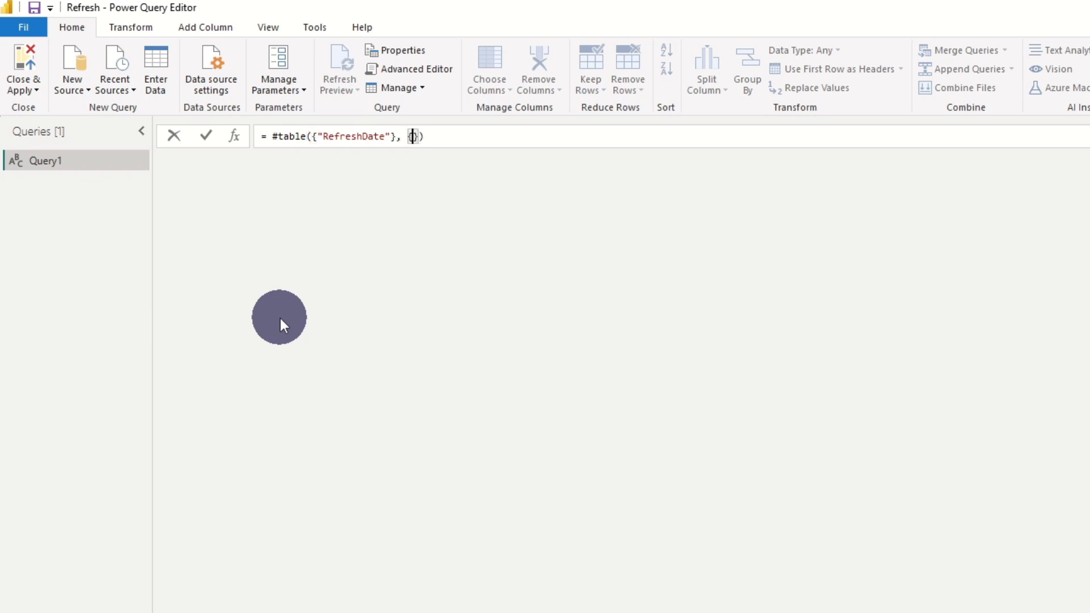
type("{DateTime.")
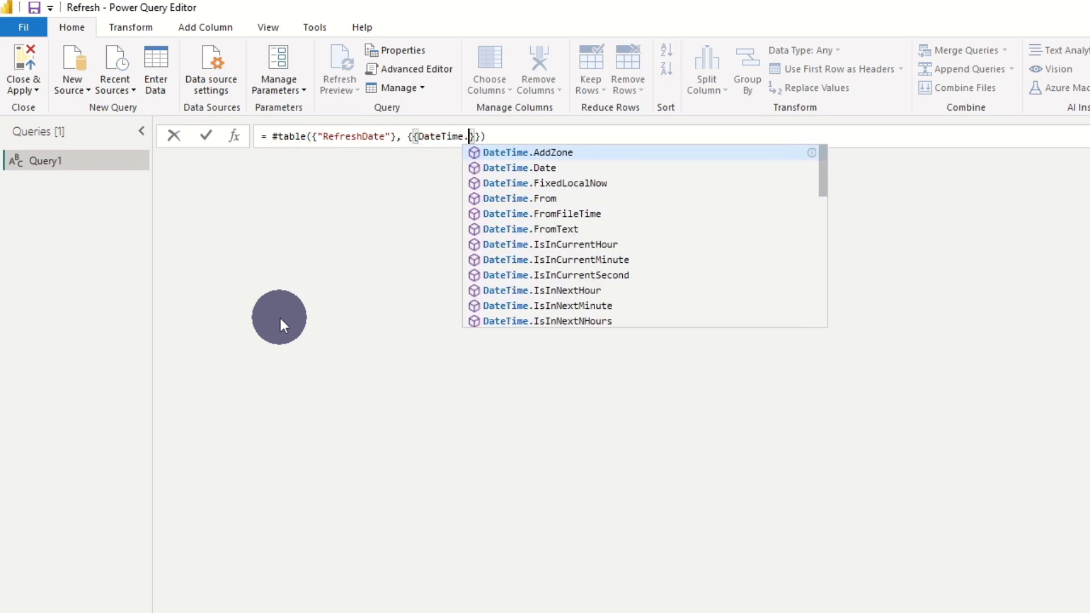
type("LocalNow()")
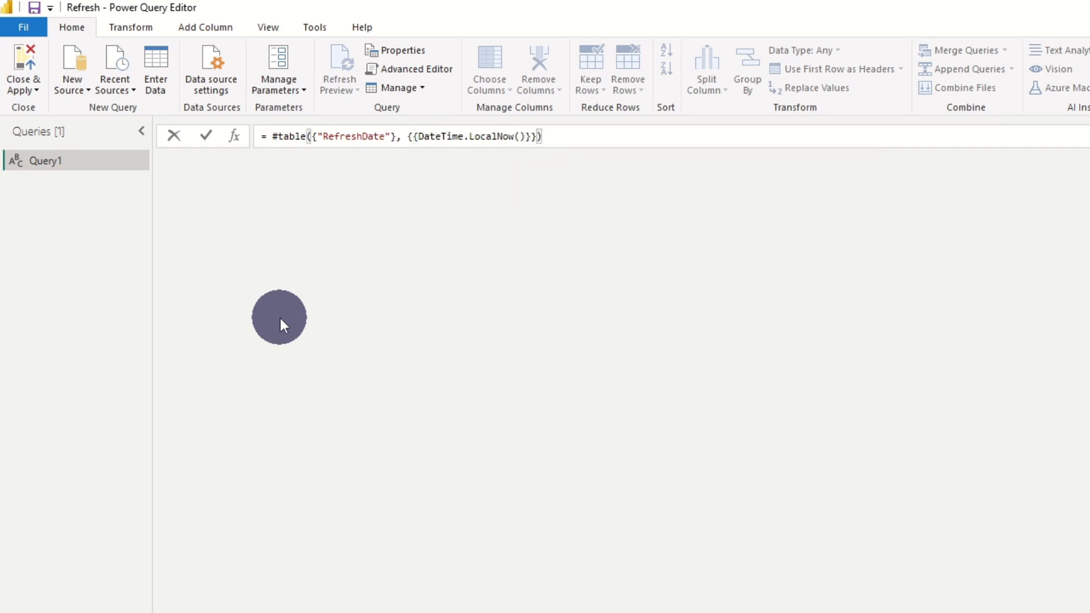
left_click(205, 136)
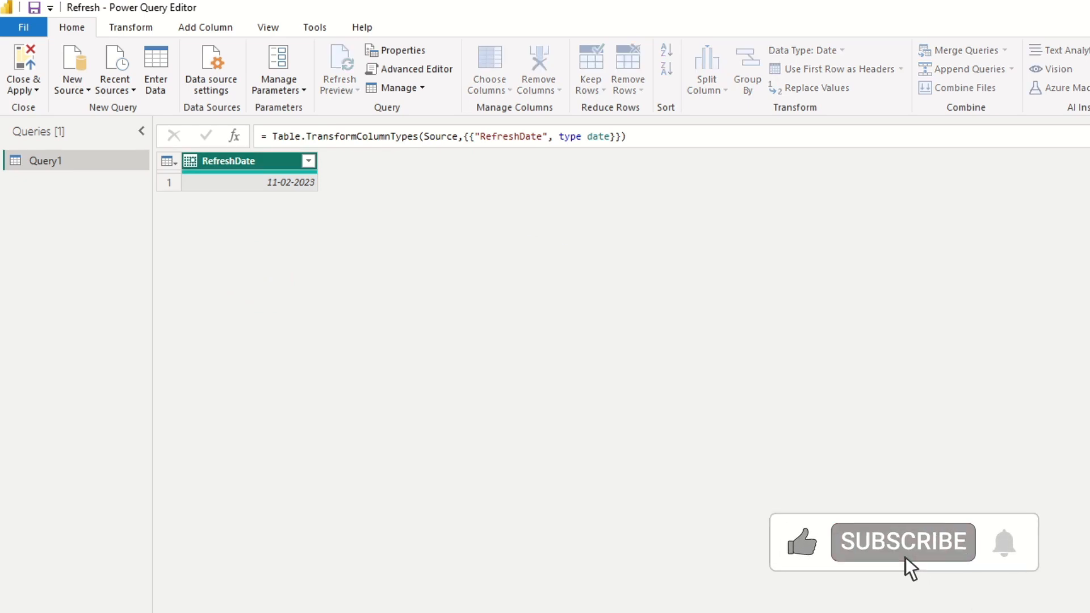
double_click(46, 161)
type("Report_Refresh")
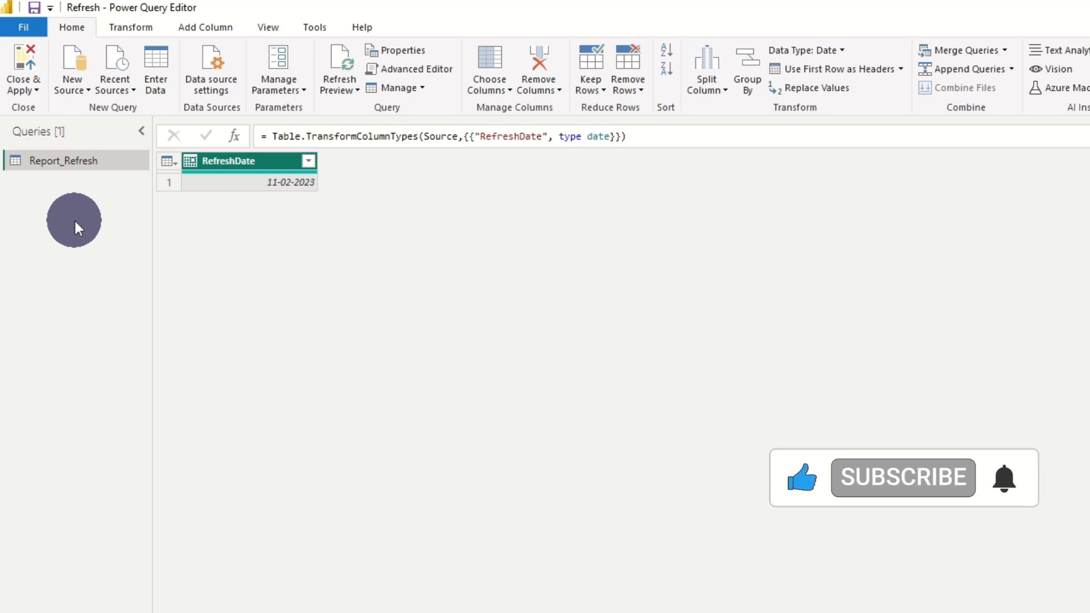
Add a new Excel Workbook query loading the SuperStoreUS-2015 file
right_click(76, 228)
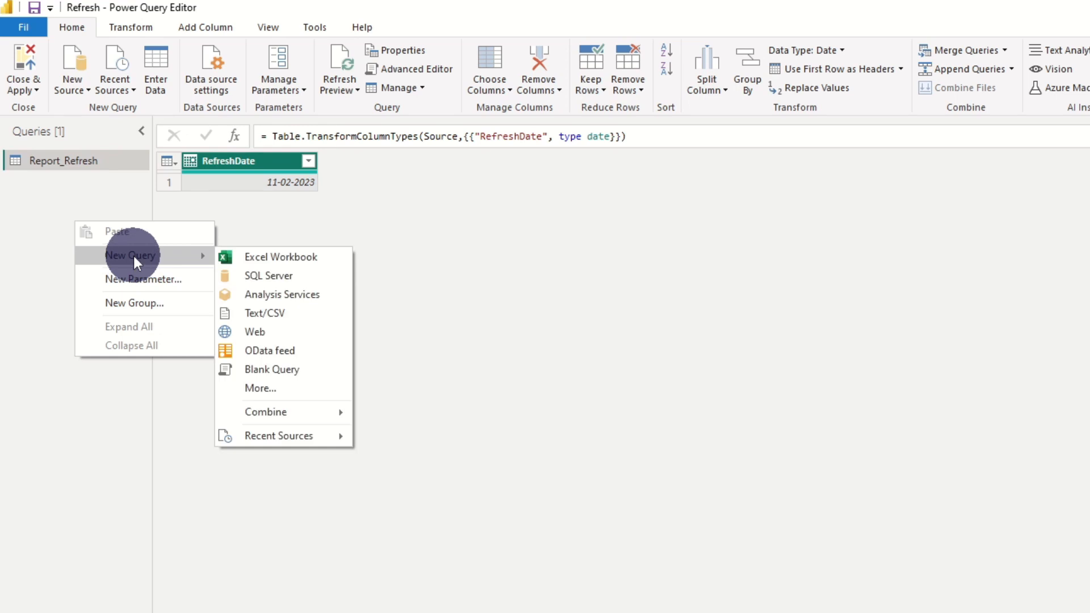
mouse_move(218, 266)
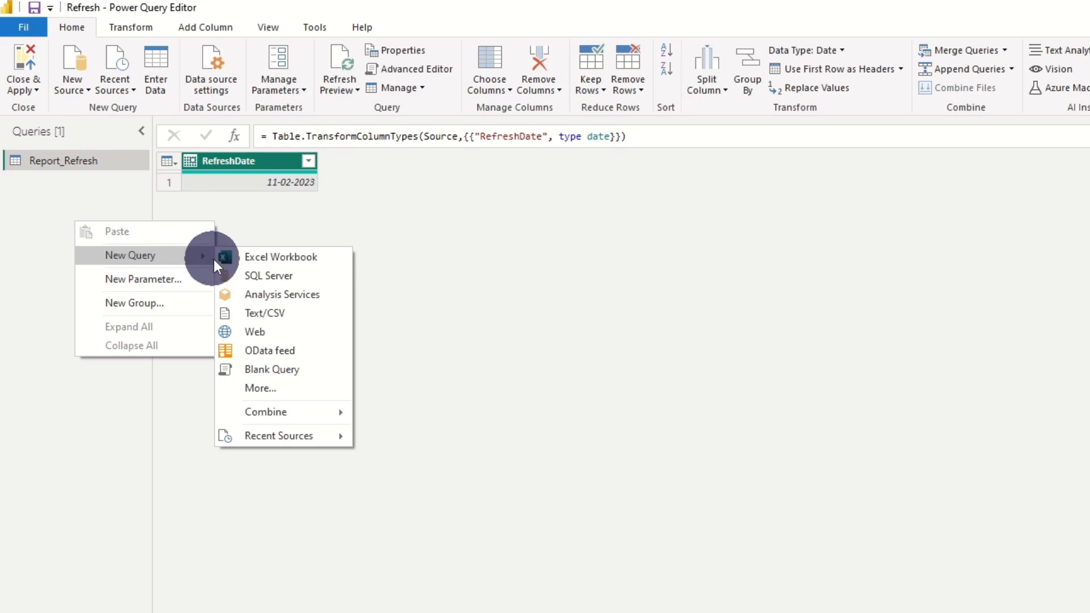
left_click(281, 256)
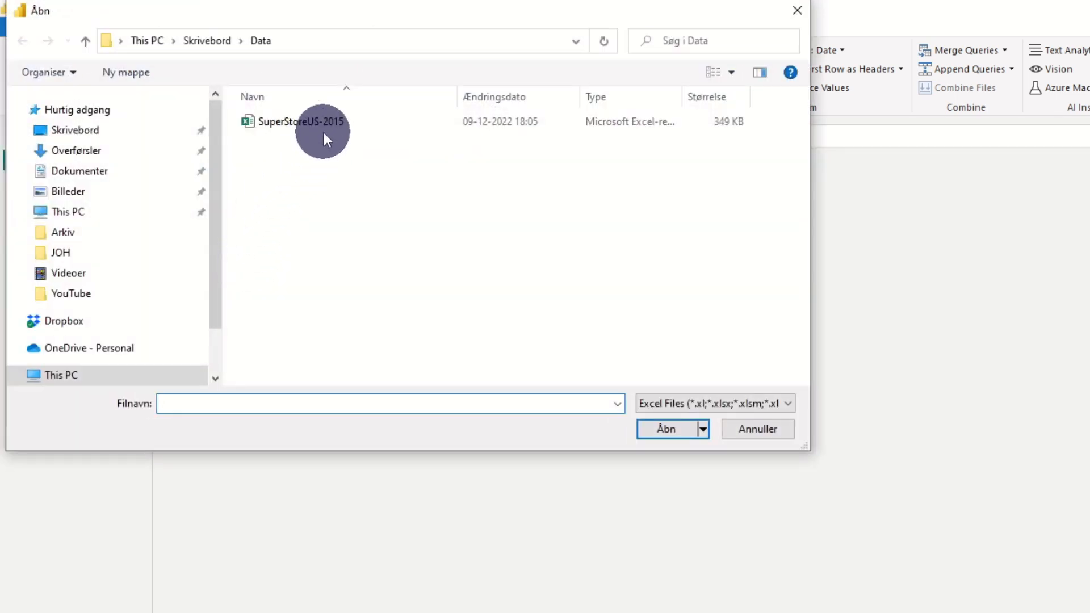
left_click(300, 121)
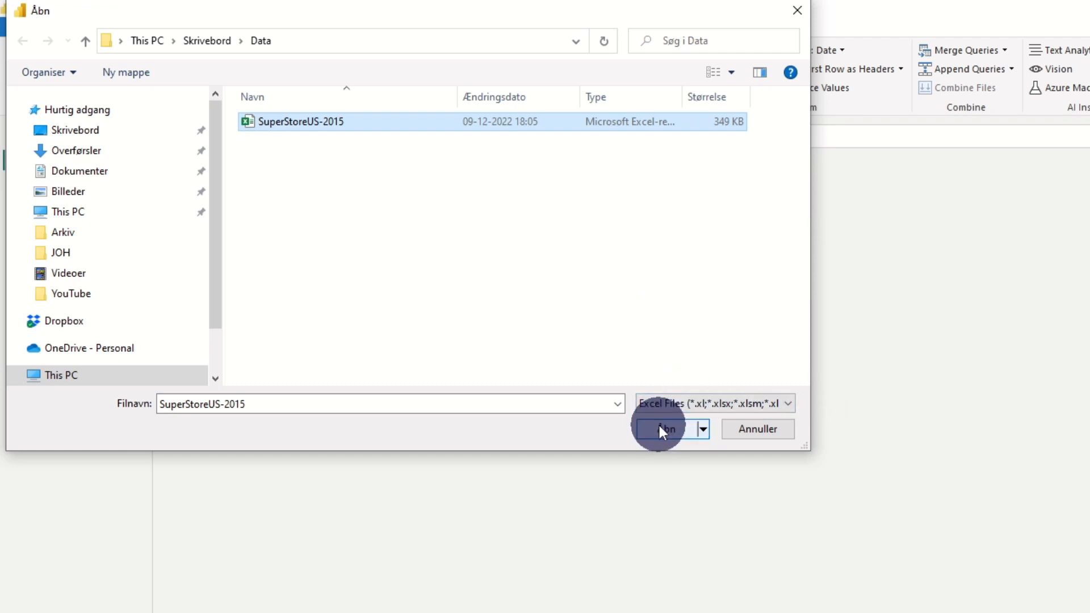
left_click(664, 428)
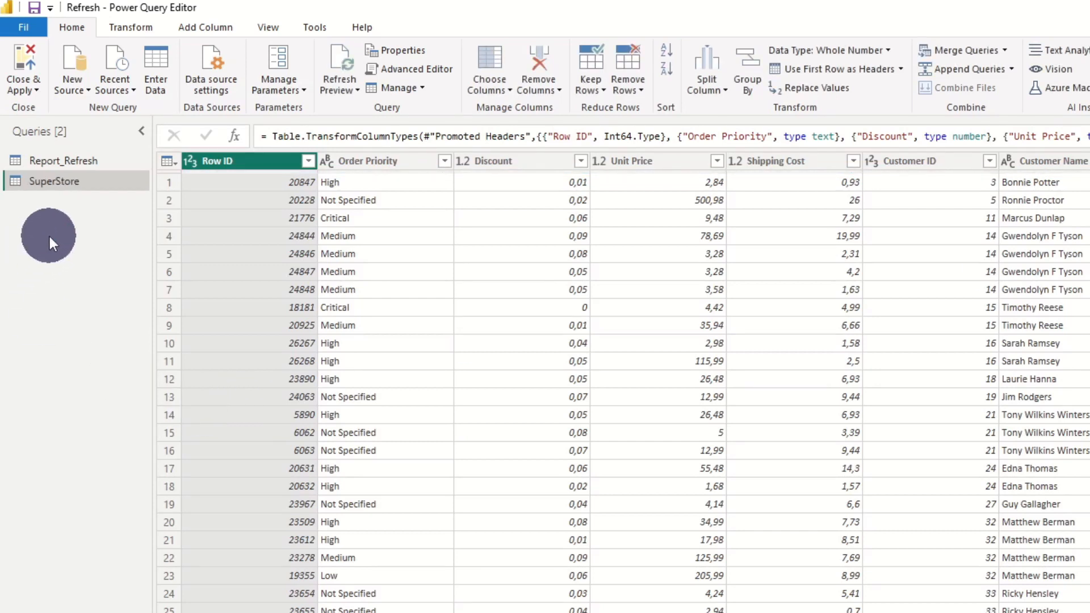
mouse_move(72, 69)
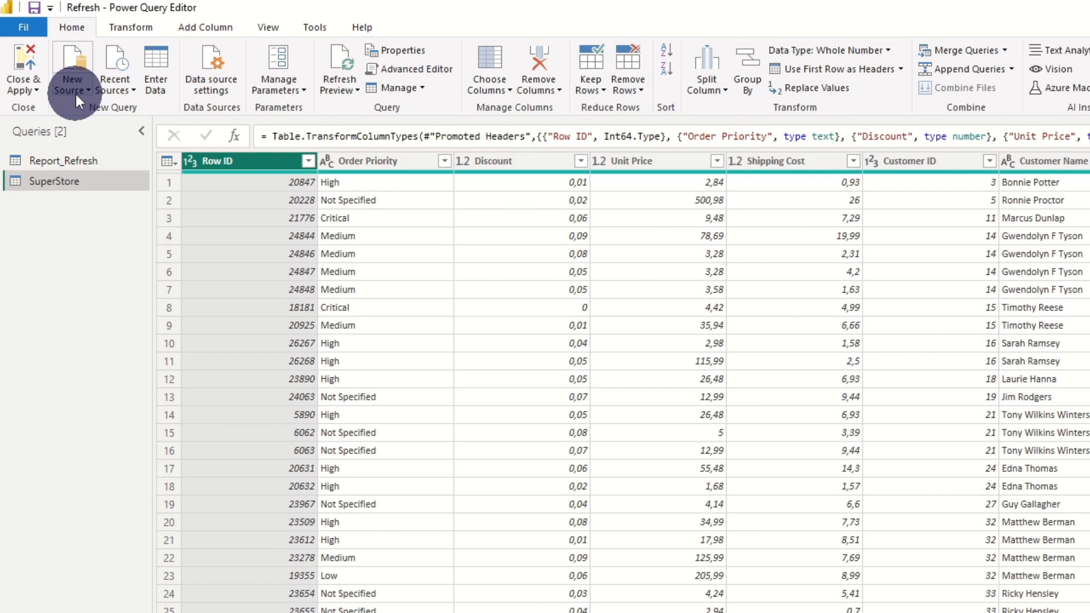
Choose Folder as a new data source from the full Get Data connector list
left_click(71, 67)
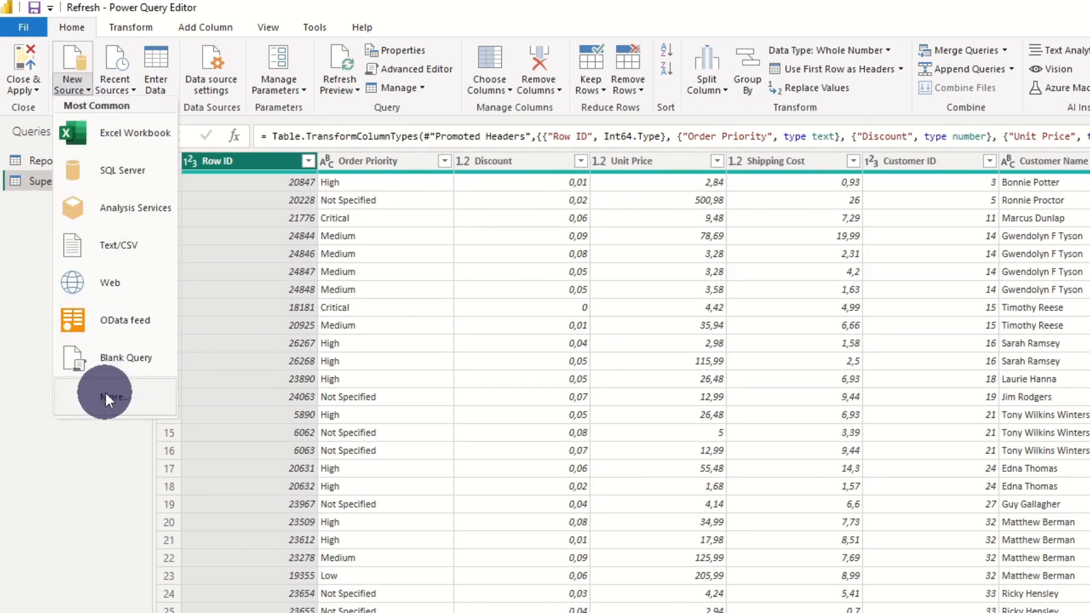
left_click(112, 397)
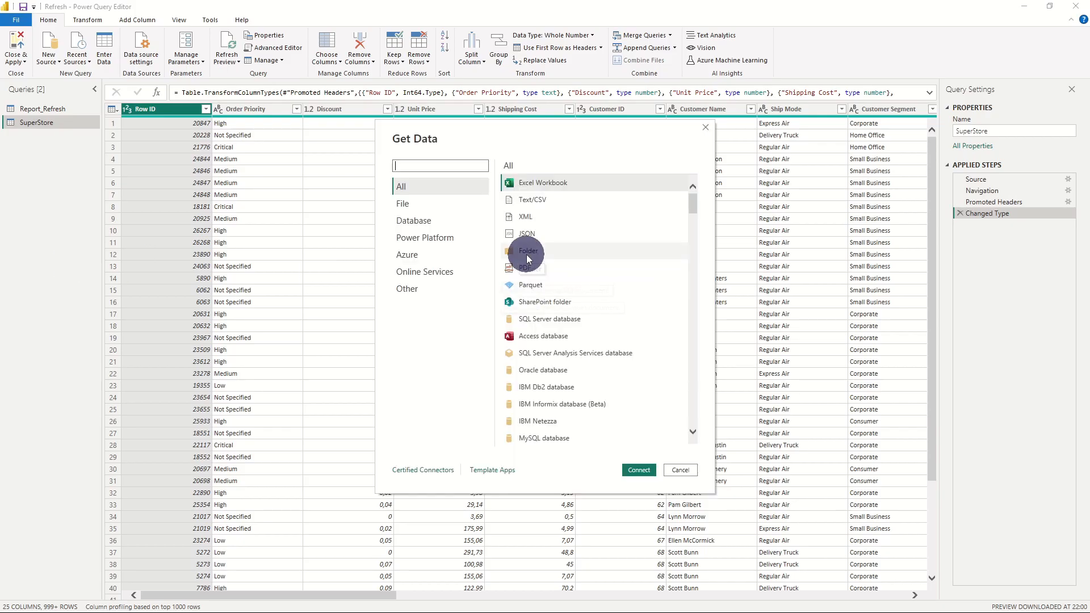
left_click(679, 470)
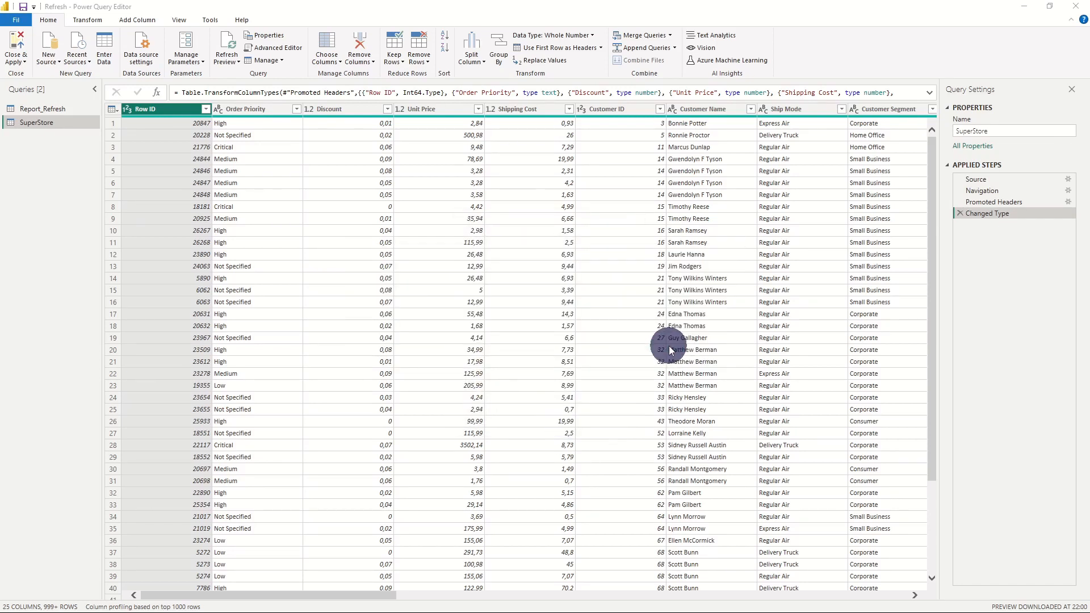
mouse_move(702, 468)
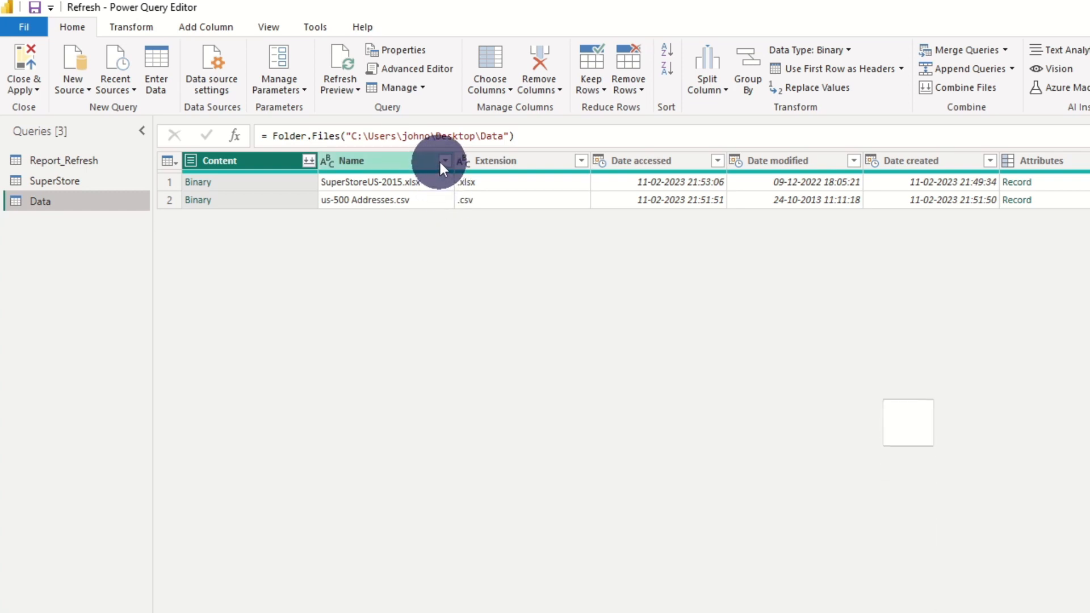
Filter Name to SuperStoreUS-2015.xlsx, keep only Date modified, and rename it Datafile_Refresh
left_click(443, 161)
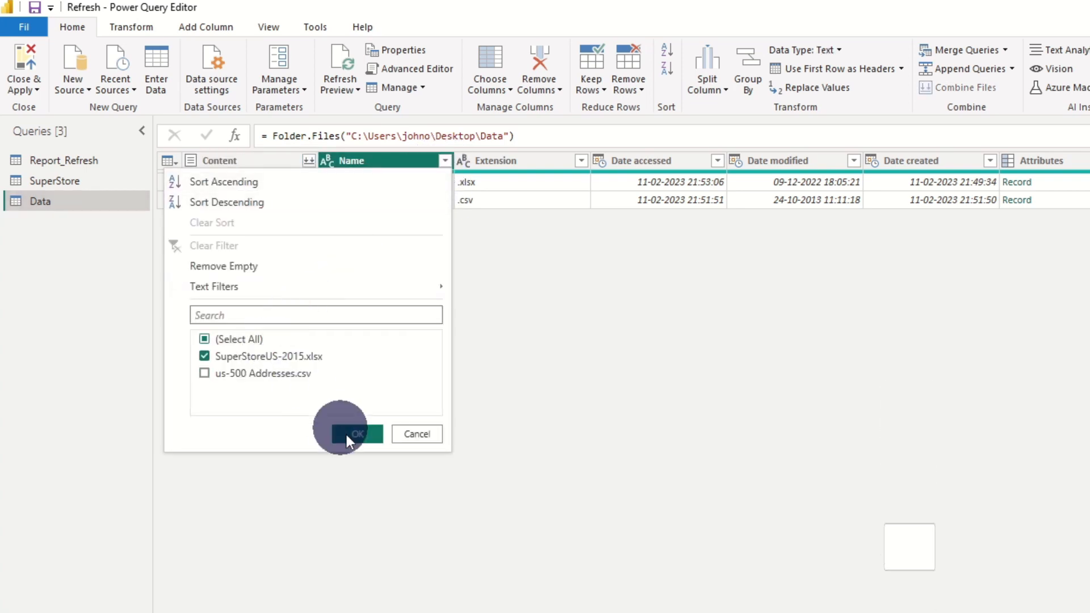
left_click(356, 434)
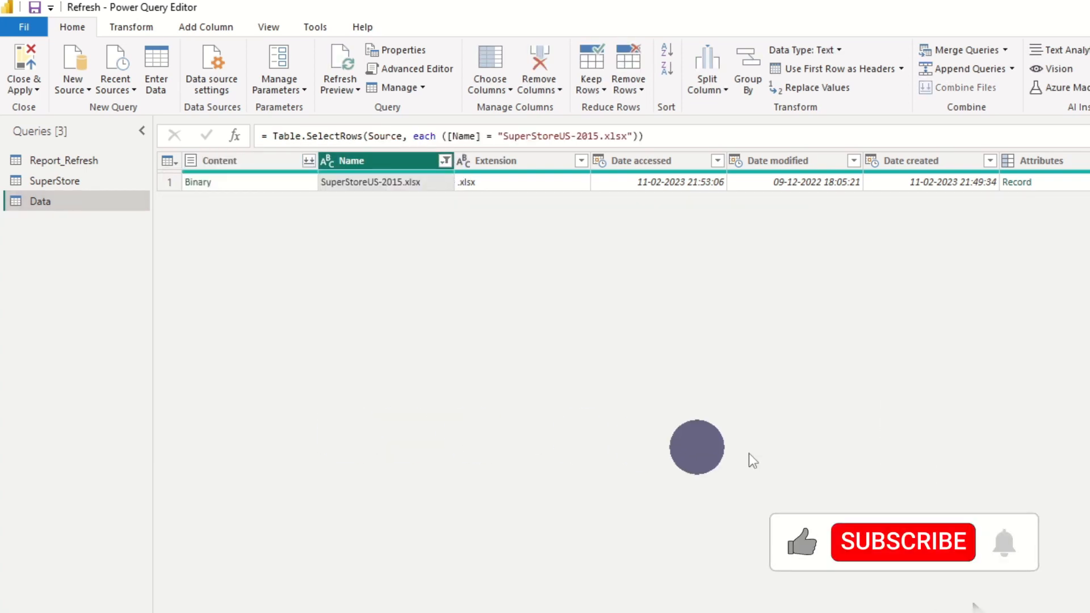
right_click(786, 160)
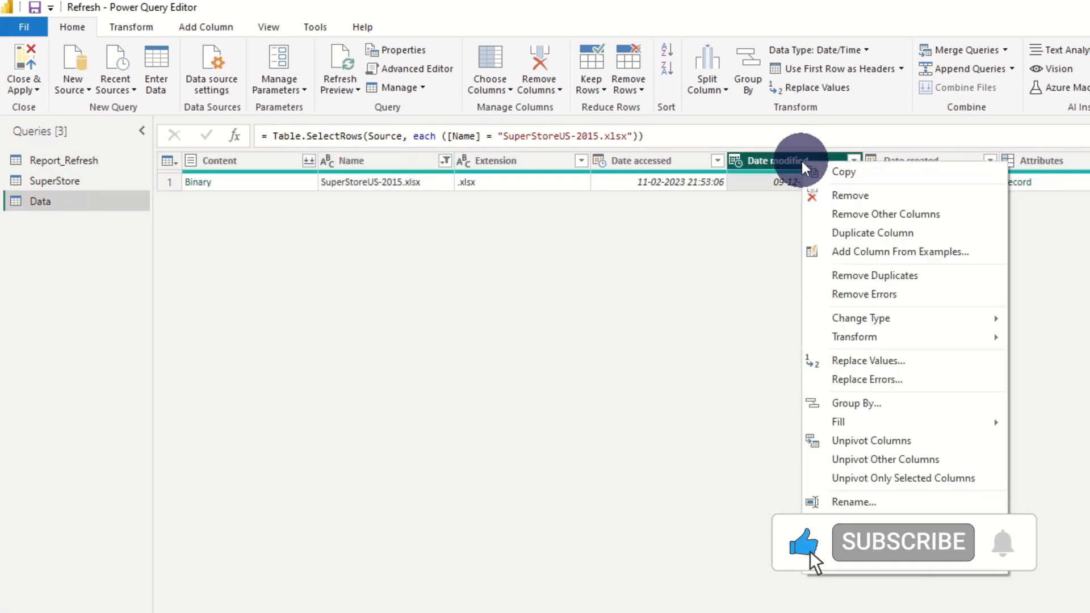
left_click(885, 213)
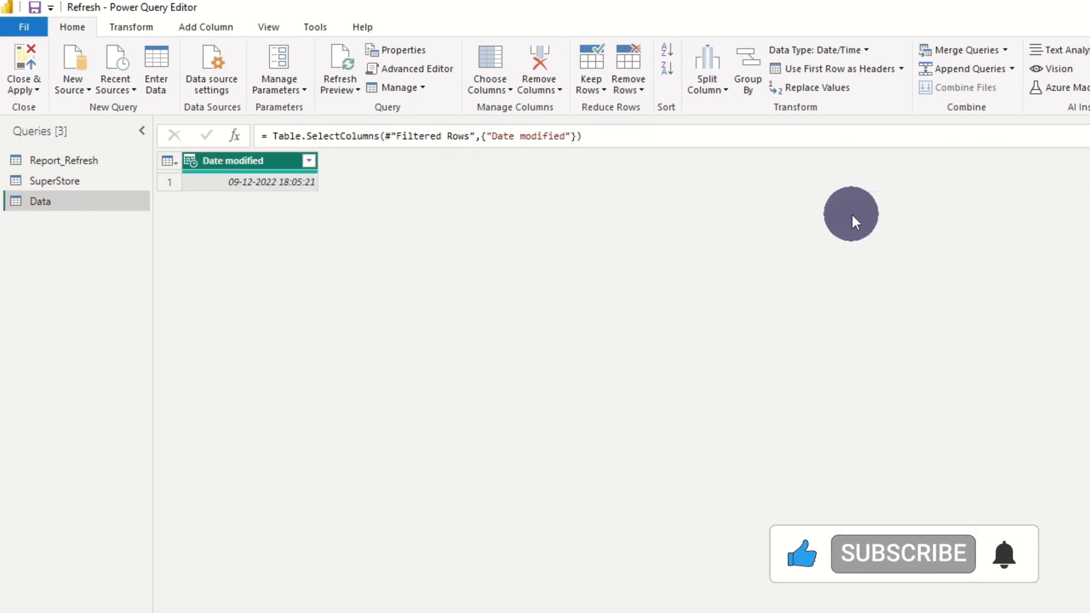
mouse_move(597, 252)
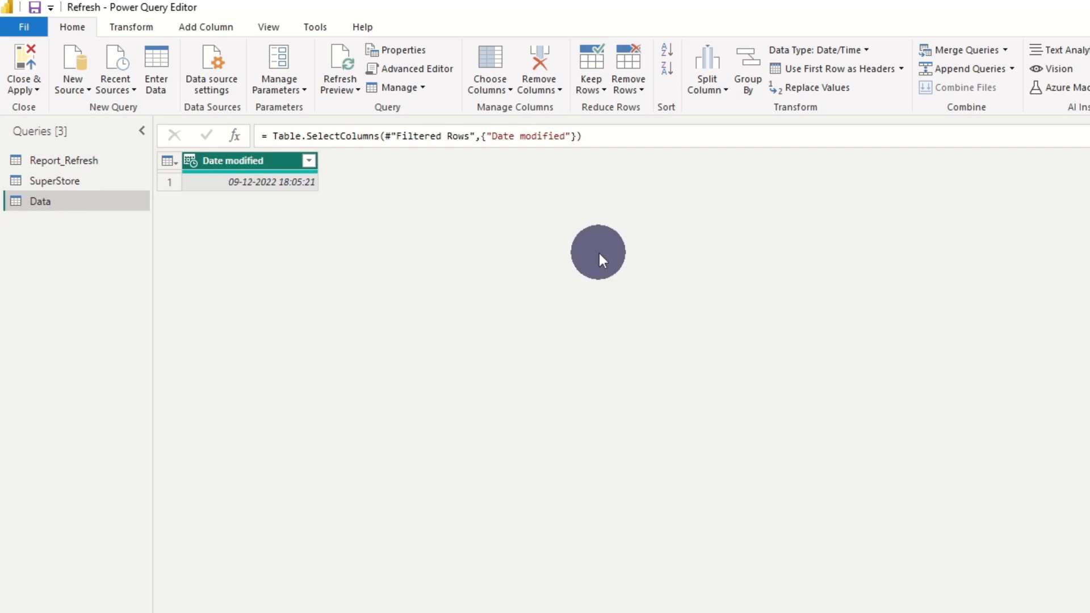
double_click(233, 160)
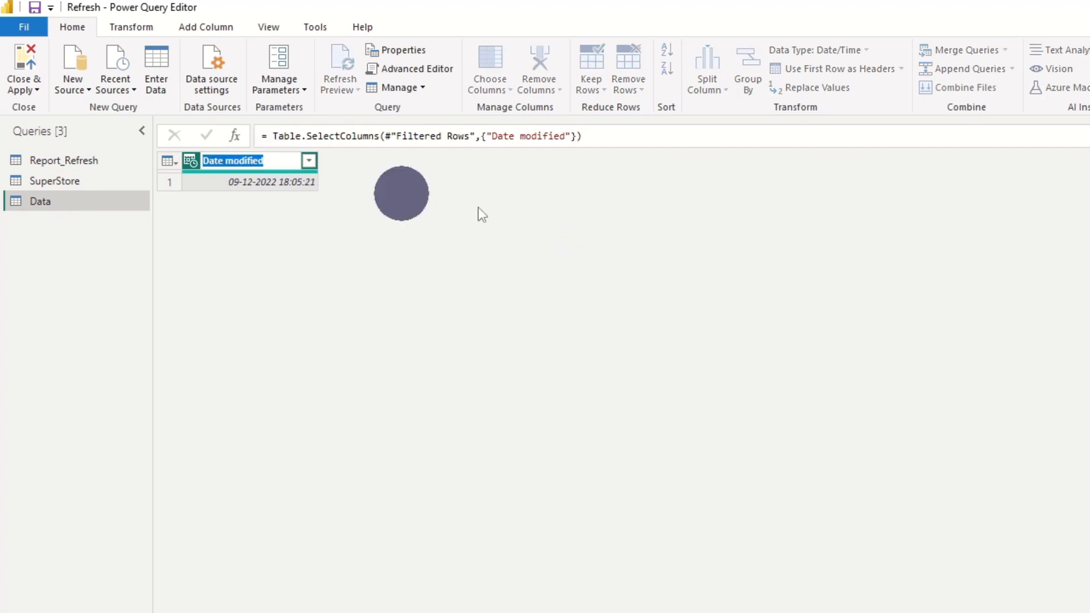
type("Datafile_Refresh")
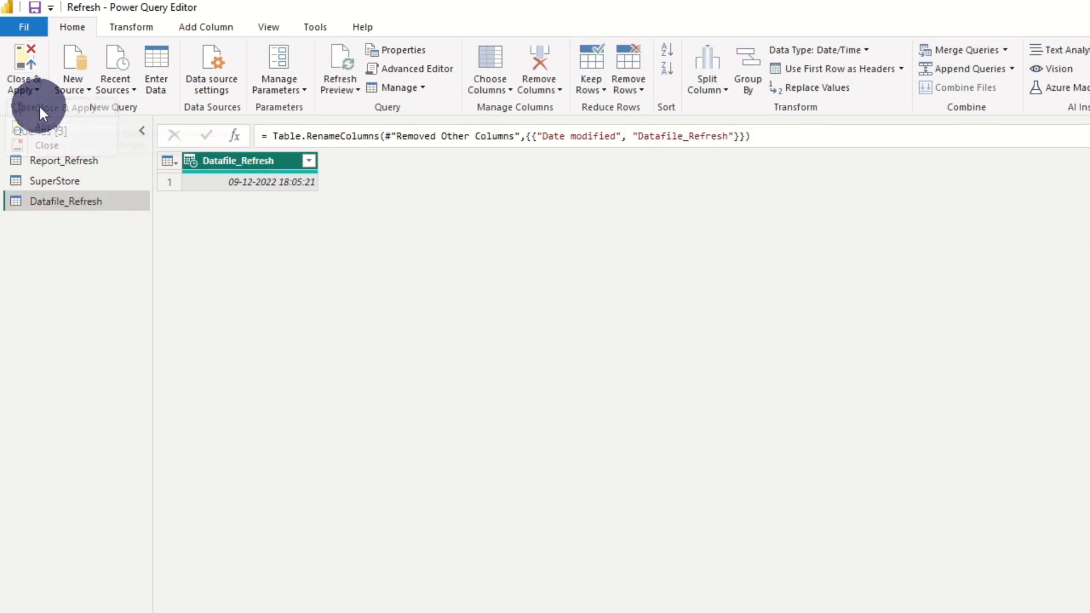
Close & Apply the queries, then rename the date card's field to Report Refresh
left_click(24, 68)
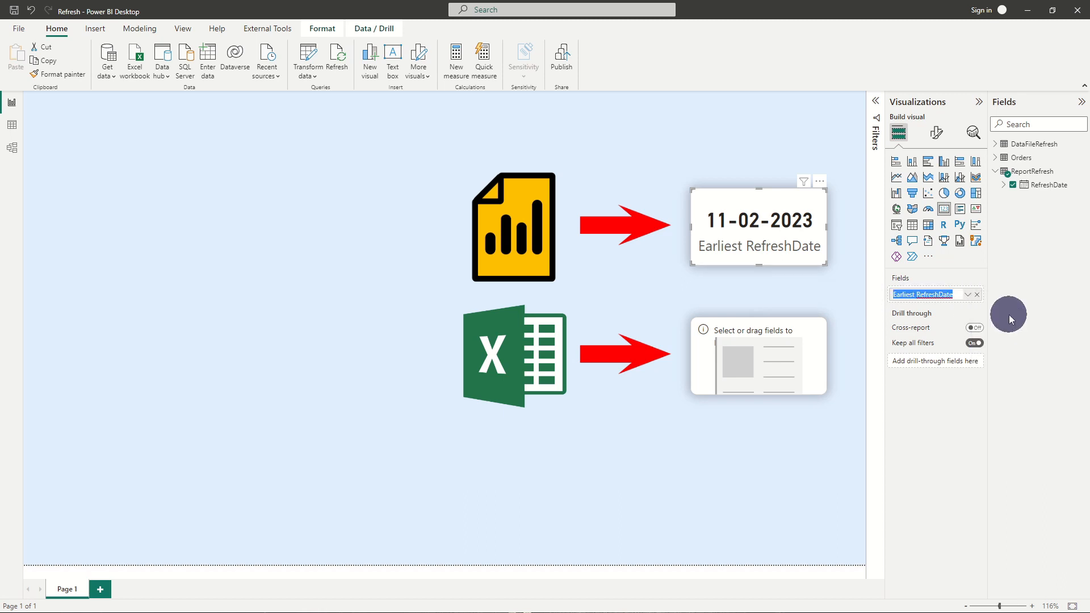
type("Report Refresh")
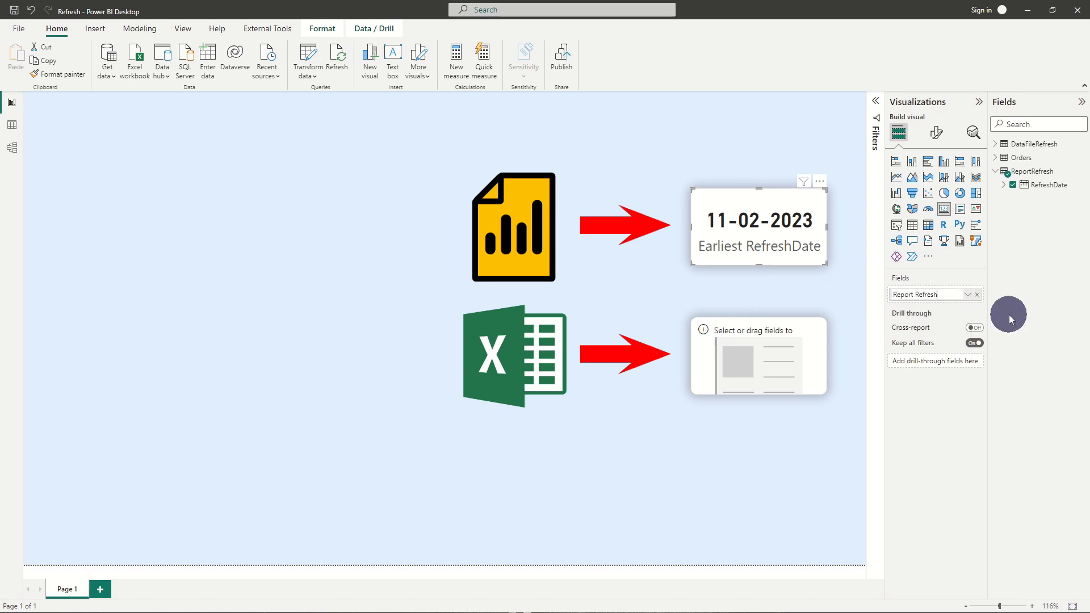